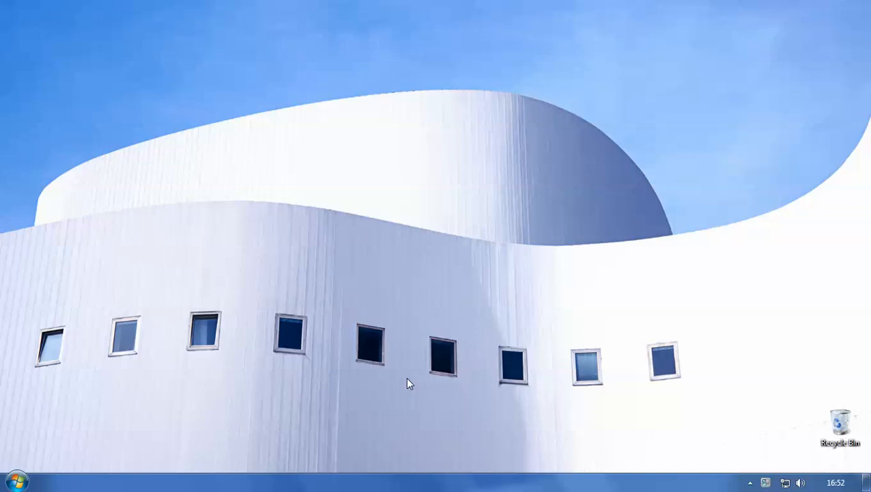
mouse_move(5, 470)
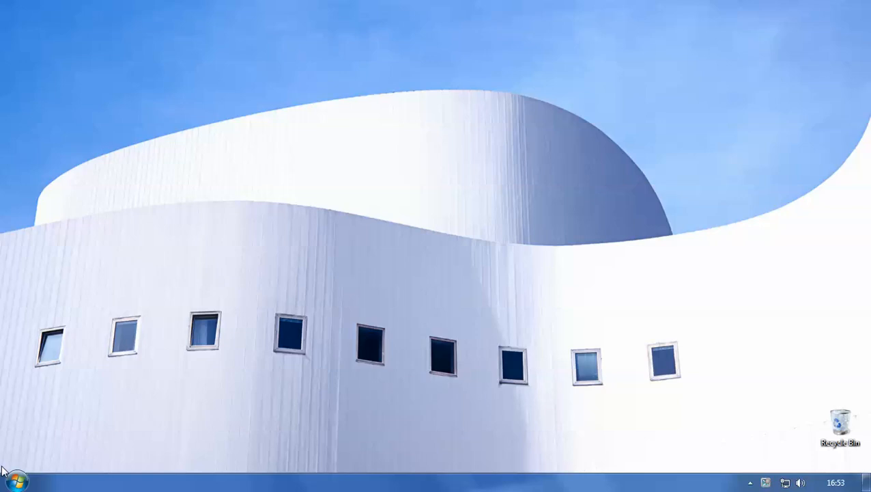
Expand Start > All Programs > Accessories > System Tools to reveal Disk Cleanup.
click(12, 478)
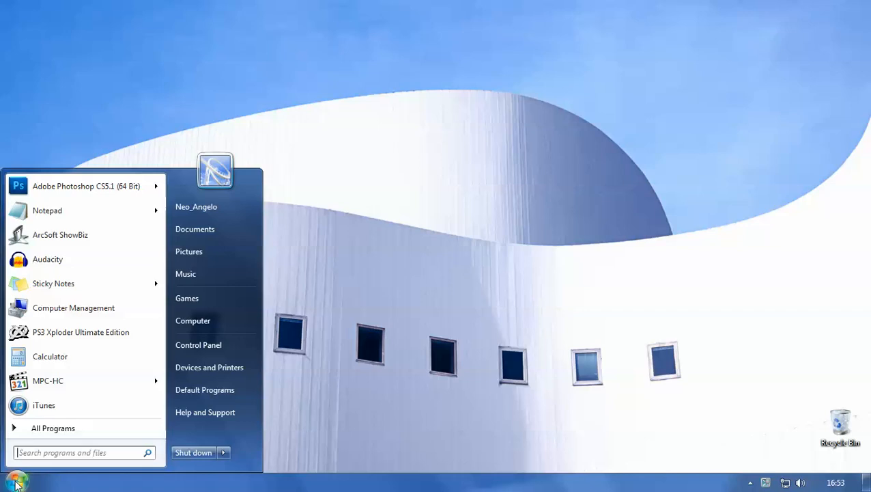
mouse_move(136, 302)
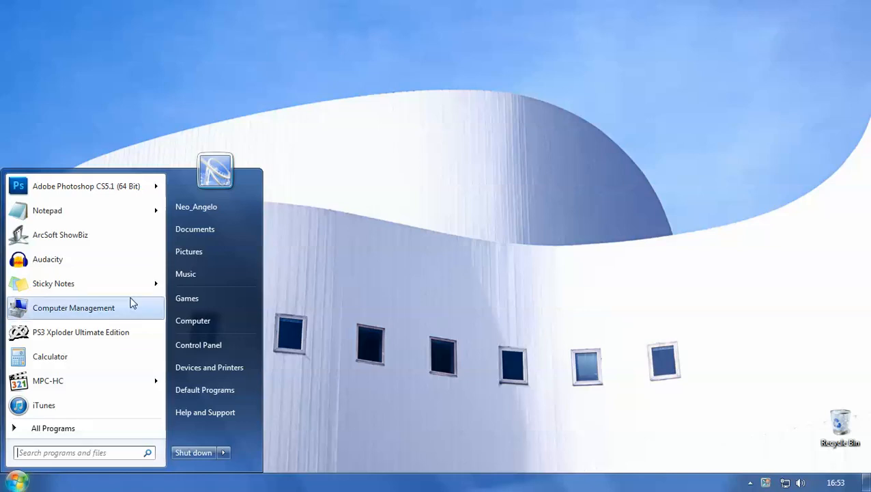
click(52, 427)
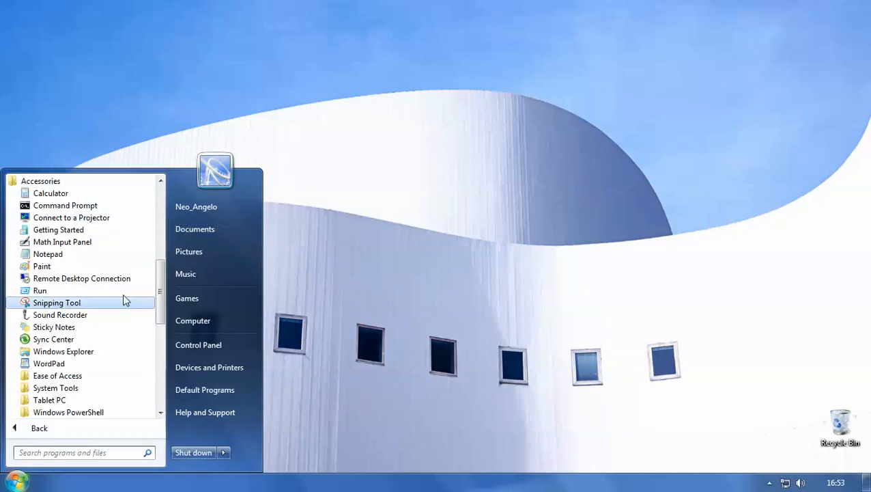
mouse_move(55, 388)
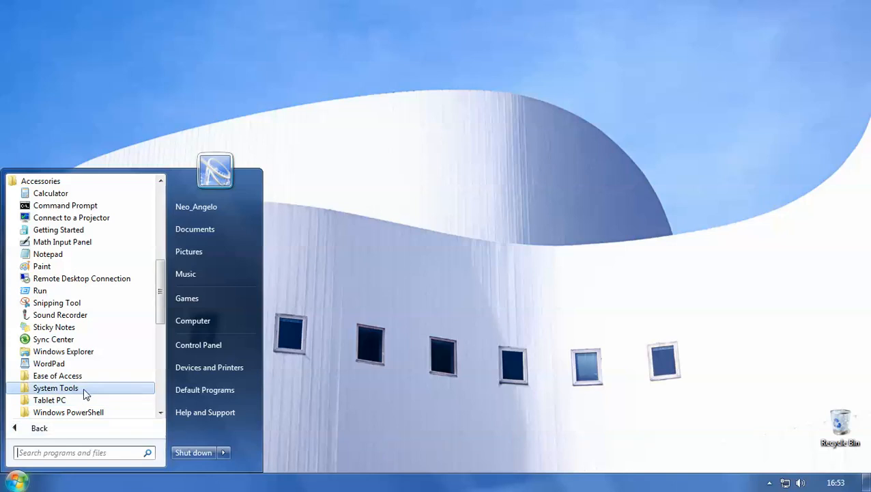
click(55, 388)
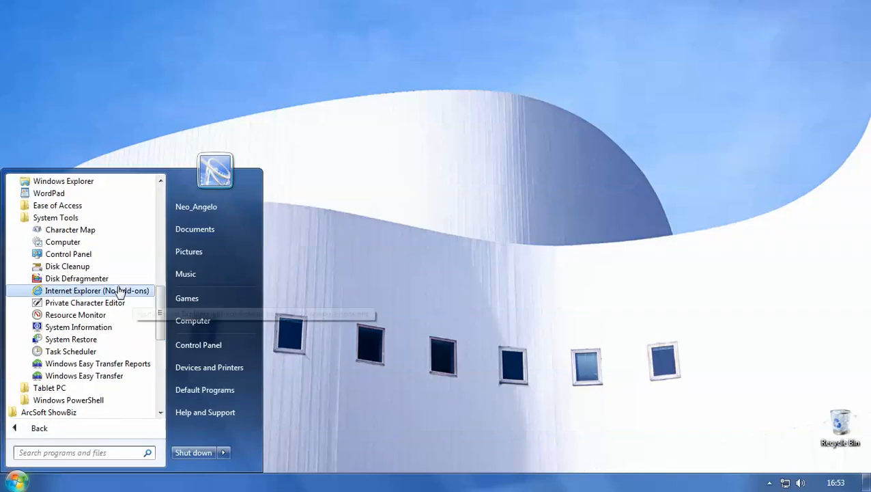
mouse_move(65, 264)
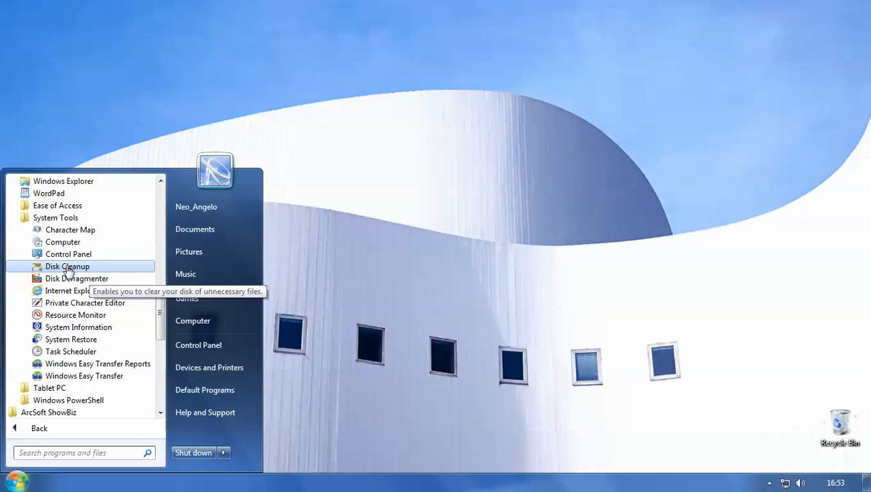
Launch Disk Cleanup from System Tools, bringing up the drive selection dialog for C:.
click(66, 265)
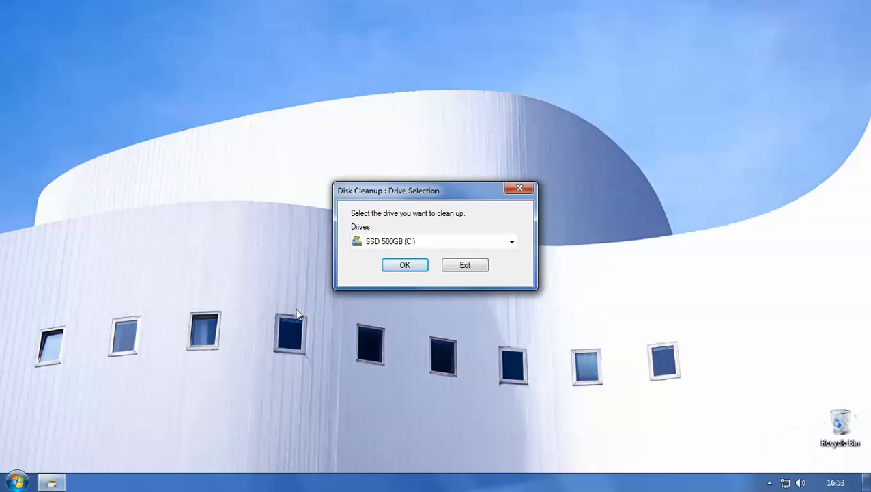
mouse_move(431, 243)
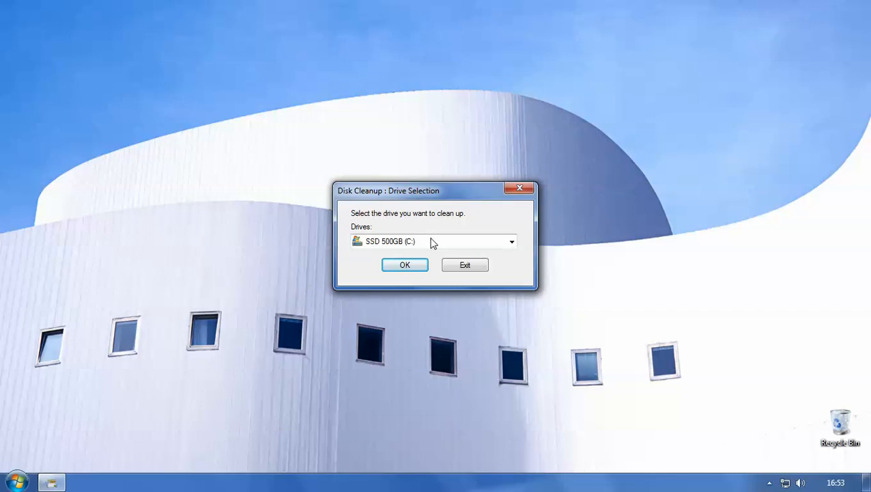
mouse_move(358, 278)
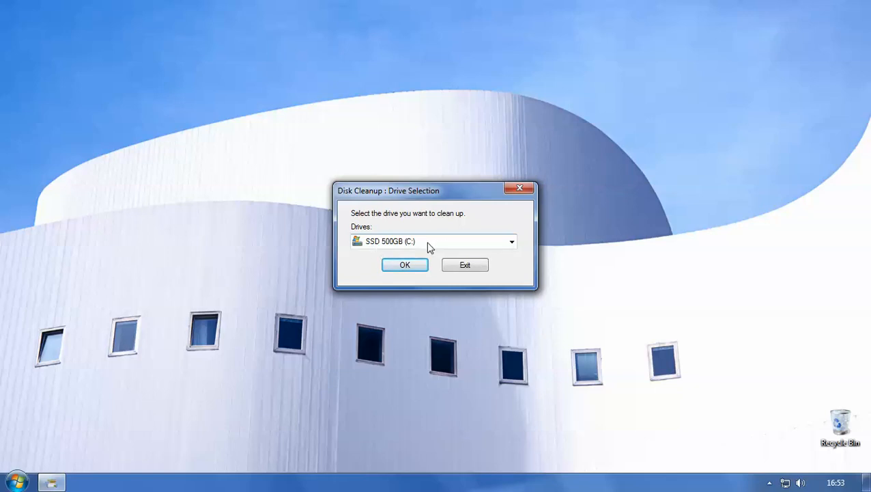
mouse_move(413, 248)
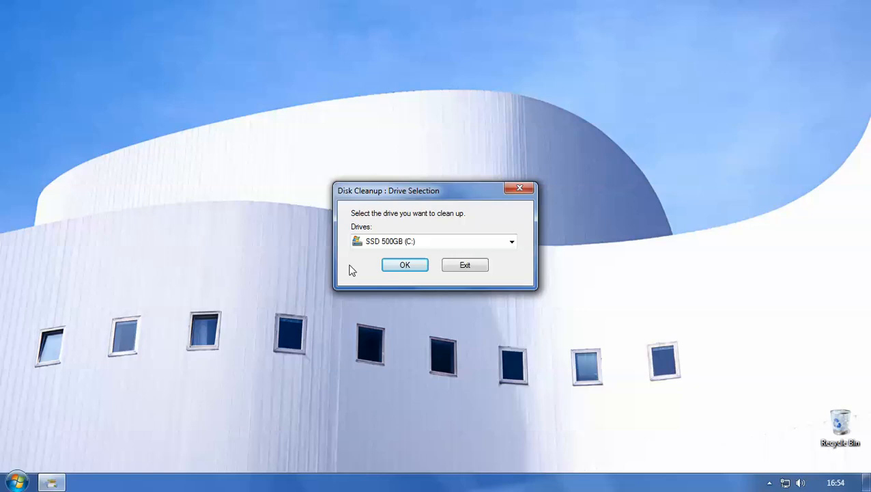
mouse_move(357, 244)
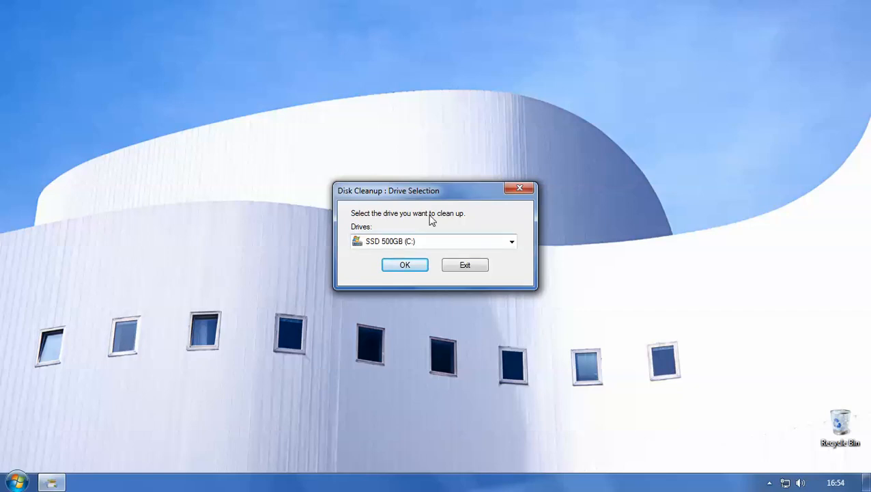
mouse_move(508, 246)
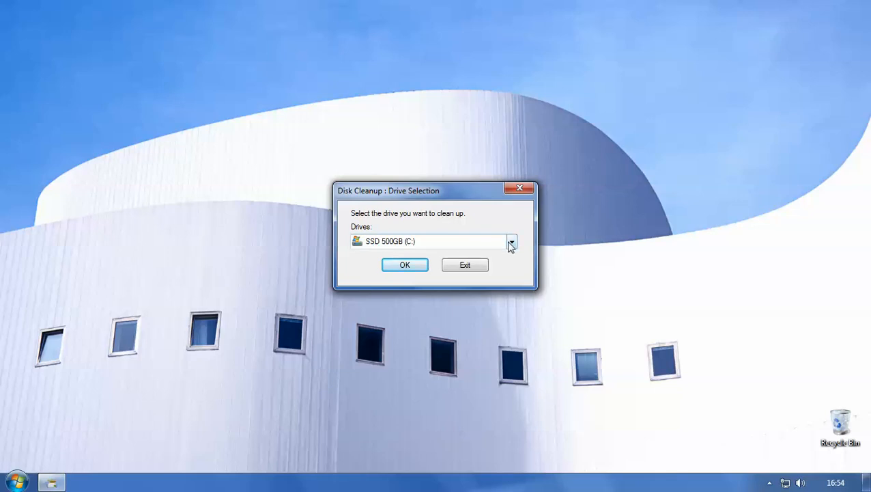
mouse_move(515, 246)
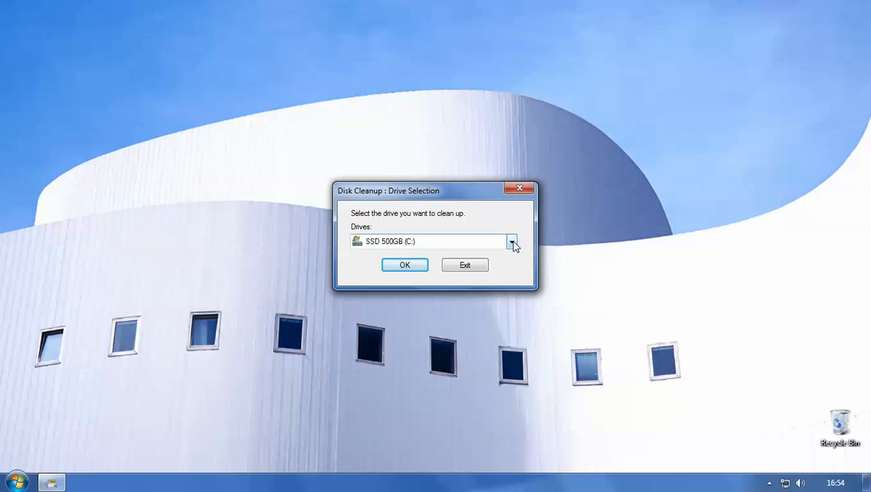
click(511, 242)
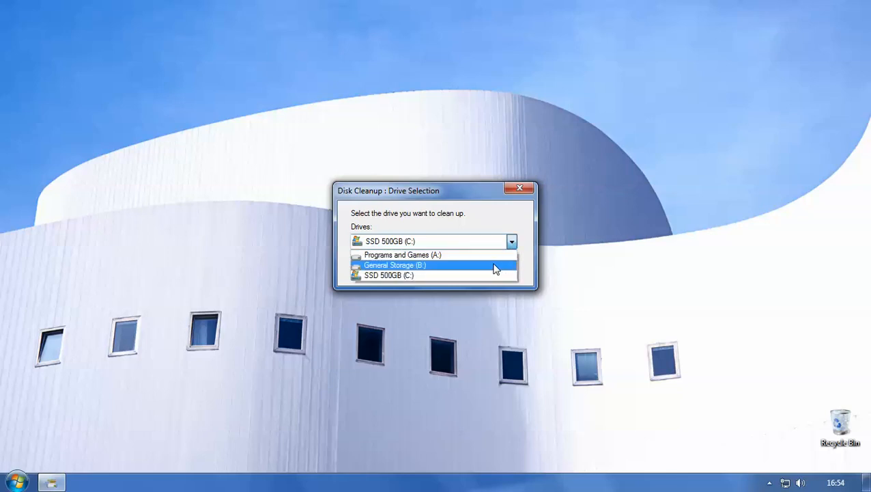
mouse_move(464, 255)
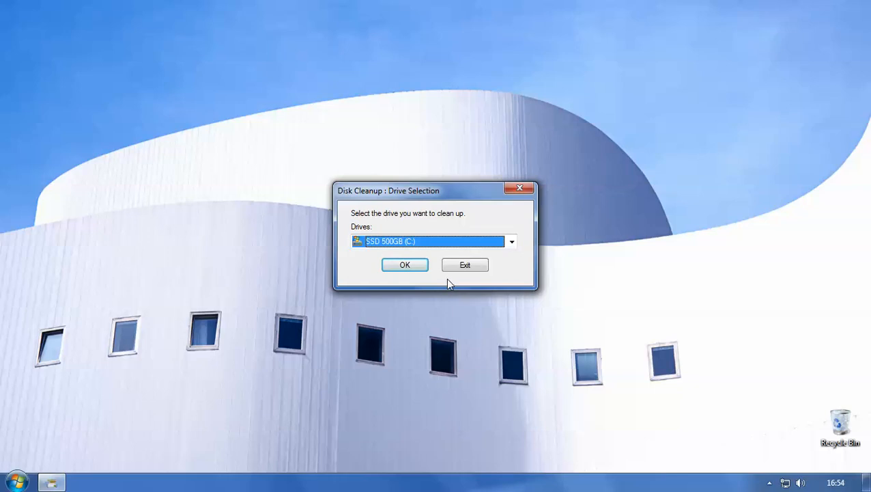
mouse_move(445, 280)
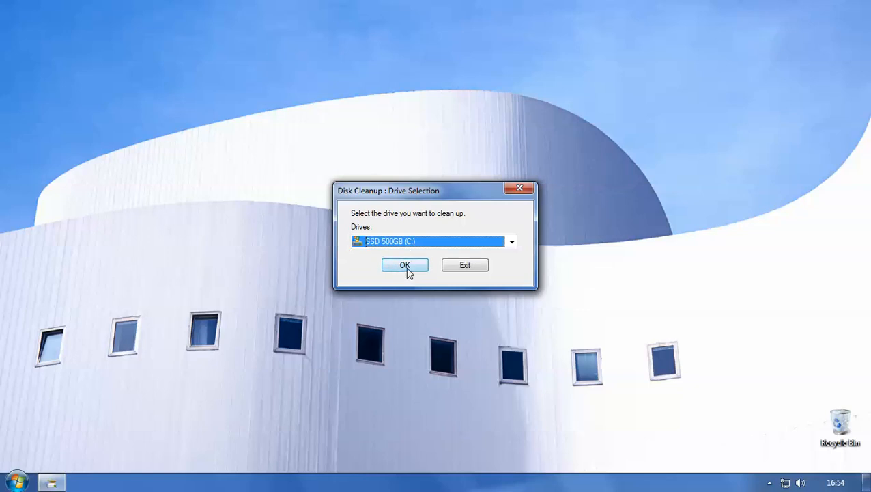
Scan SSD 500GB (C:) for removable files until the category list appears.
click(404, 265)
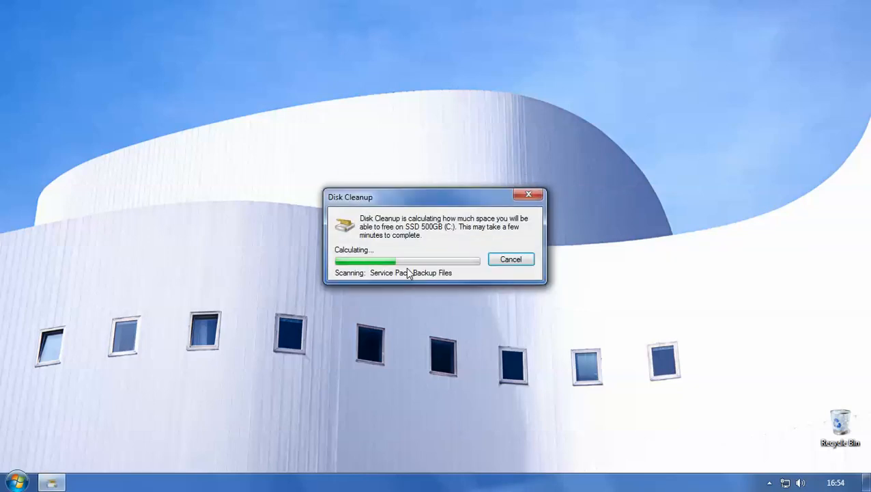
mouse_move(439, 328)
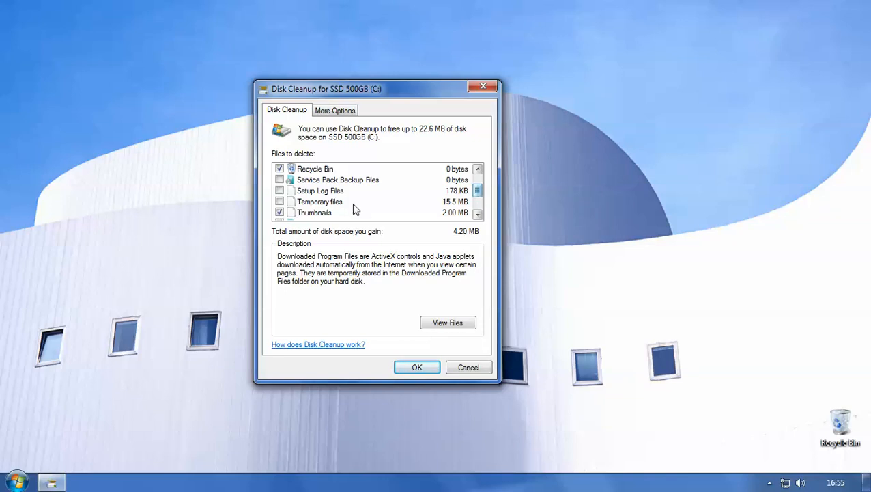
Mark Temporary files for deletion and review the remaining categories, total 19.7 MB.
click(278, 202)
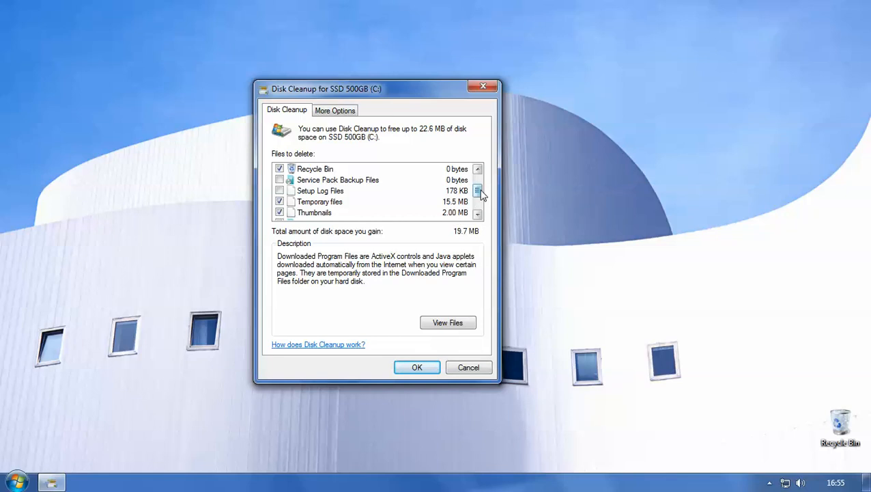
scroll(down, 3)
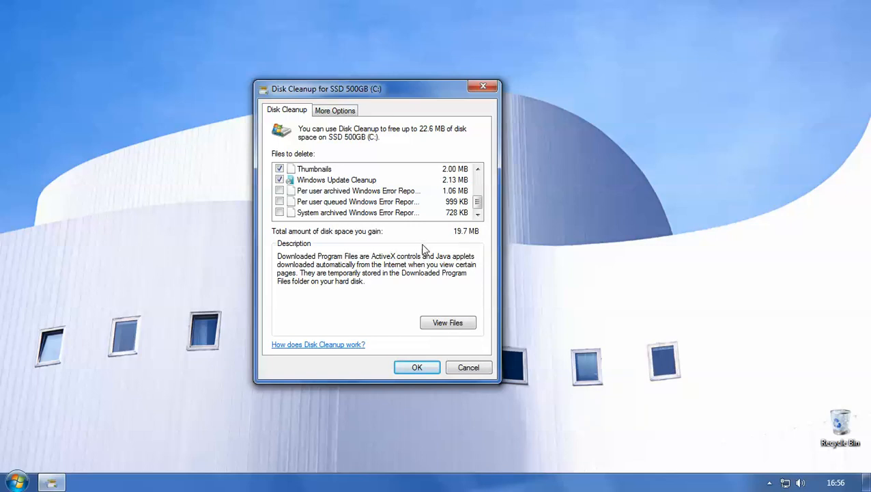
mouse_move(430, 249)
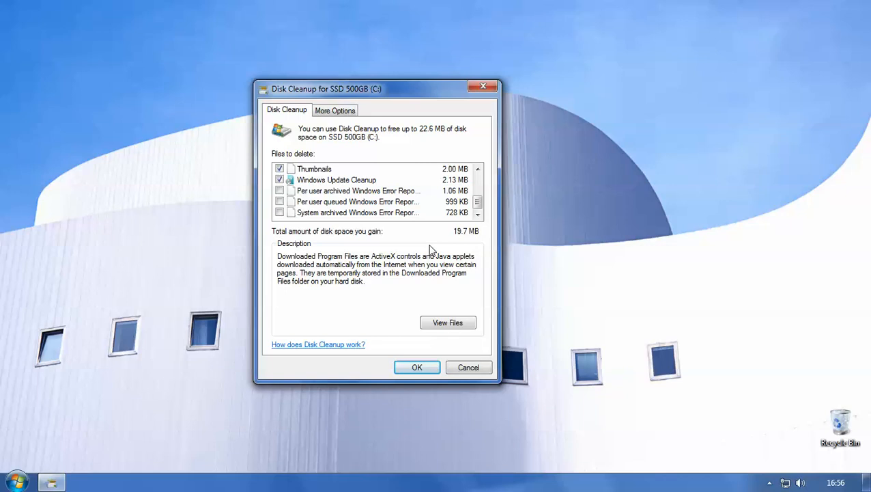
mouse_move(415, 244)
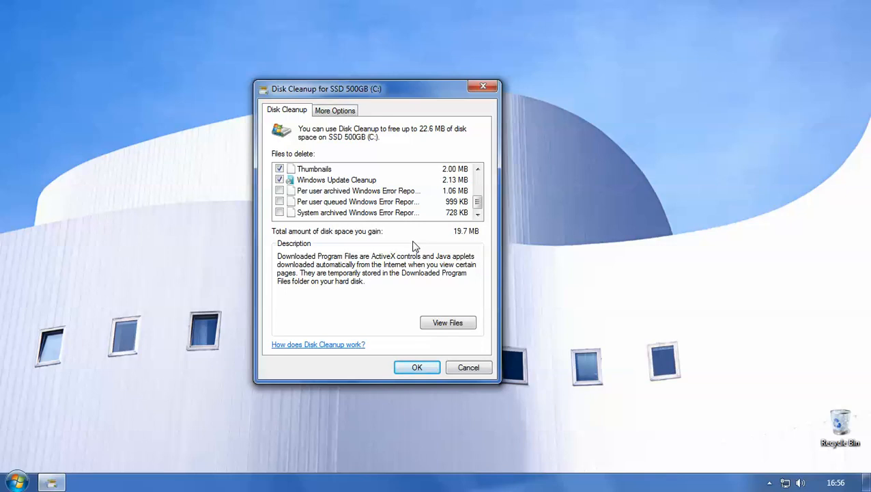
Start the cleanup of the chosen categories, reaching the permanent-deletion confirmation for 19.7 MB.
scroll(down, 3)
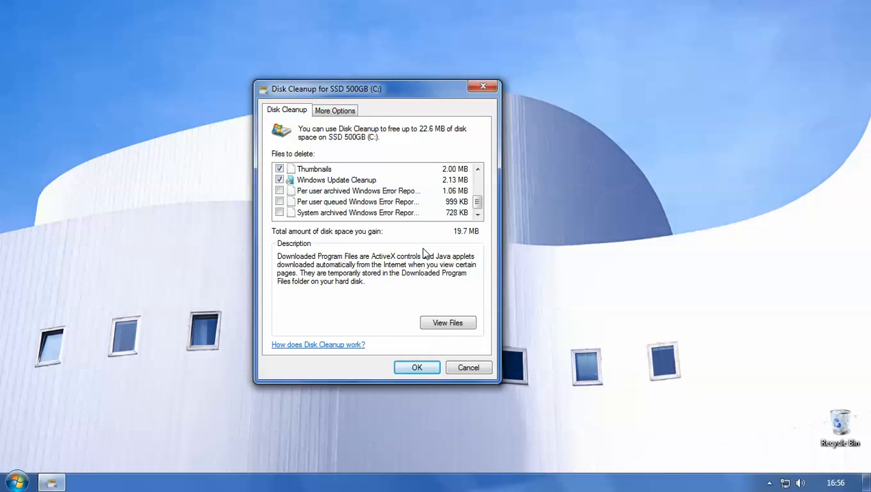
mouse_move(416, 368)
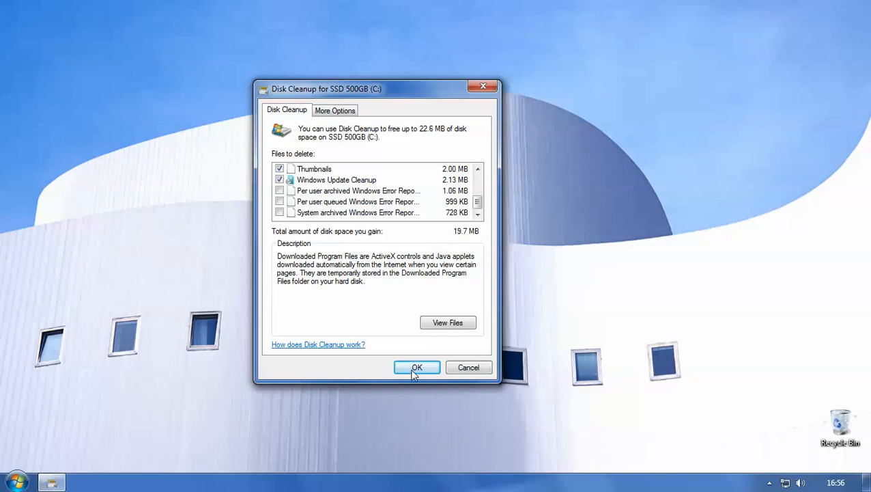
click(416, 367)
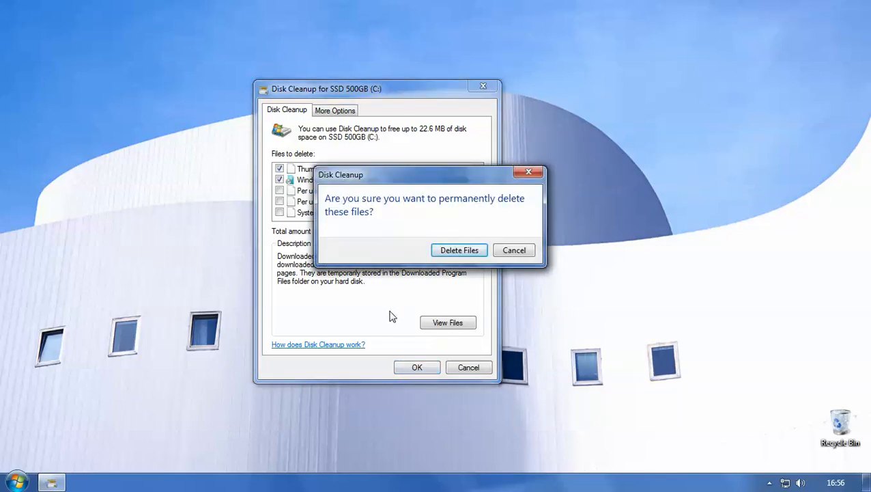
mouse_move(429, 293)
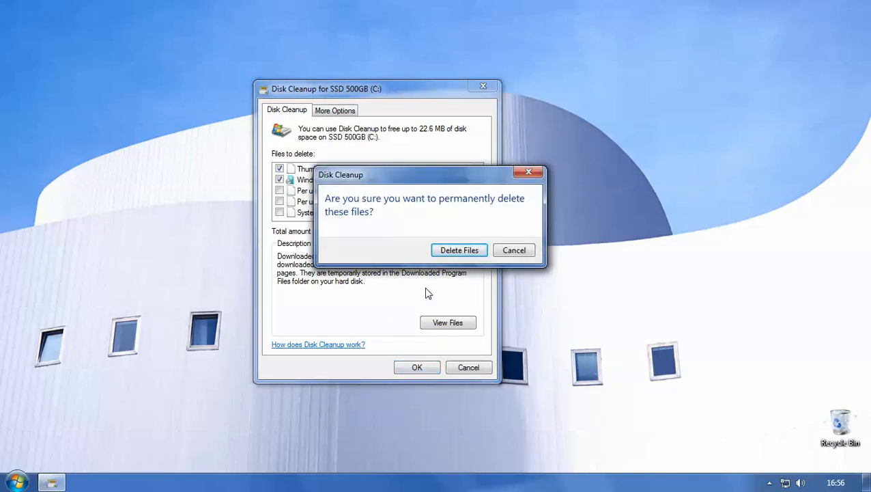
mouse_move(456, 251)
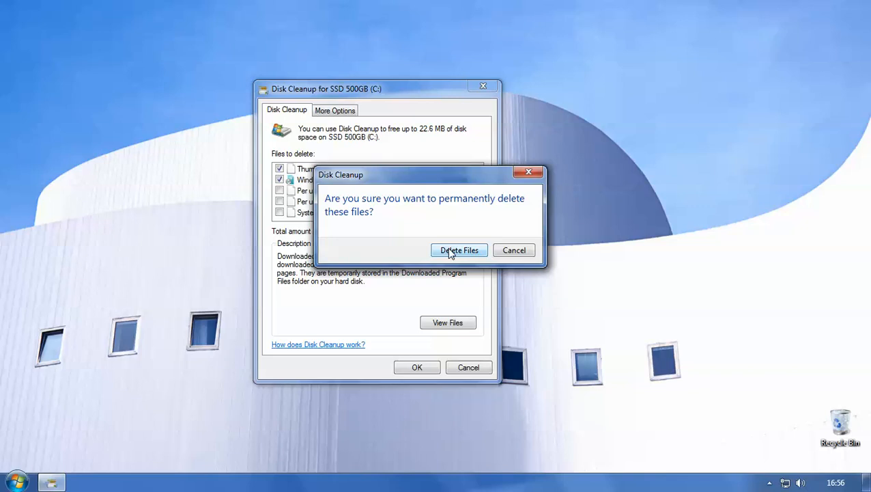
Confirm permanent deletion so Disk Cleanup removes the files and closes to the desktop.
click(459, 250)
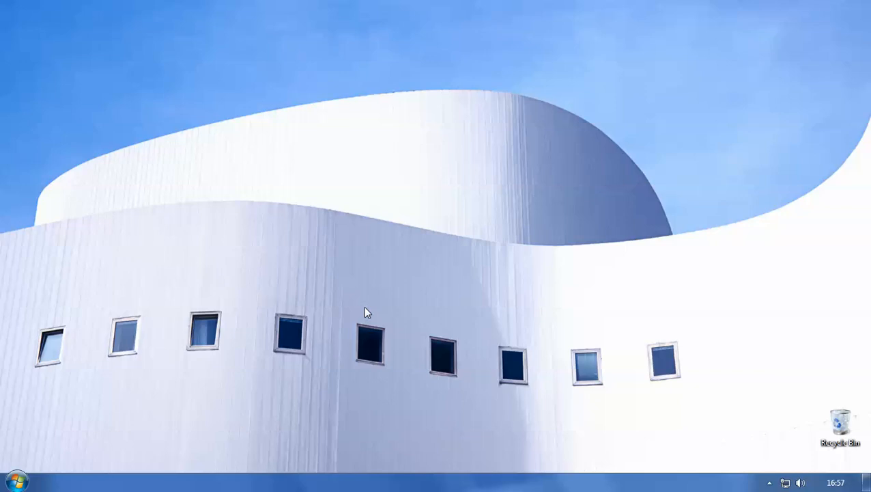
mouse_move(340, 307)
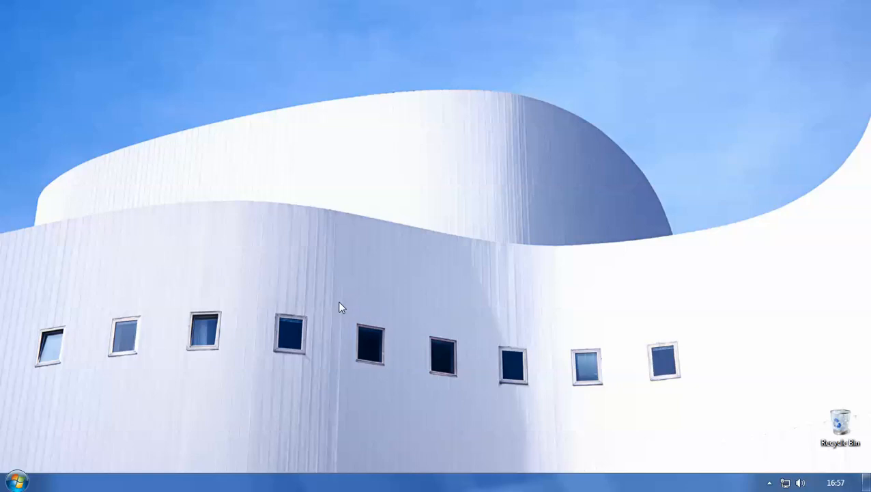